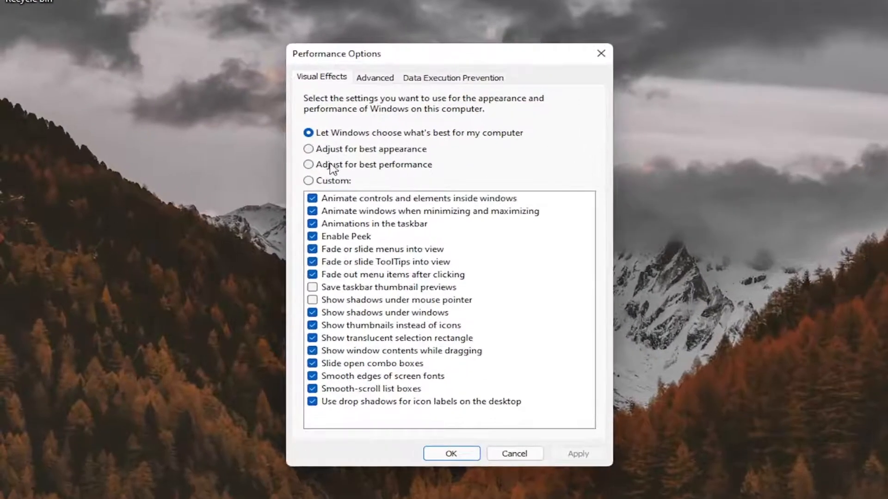
Step: Close the Performance Options visual effects settings to reveal the desktop
click(309, 149)
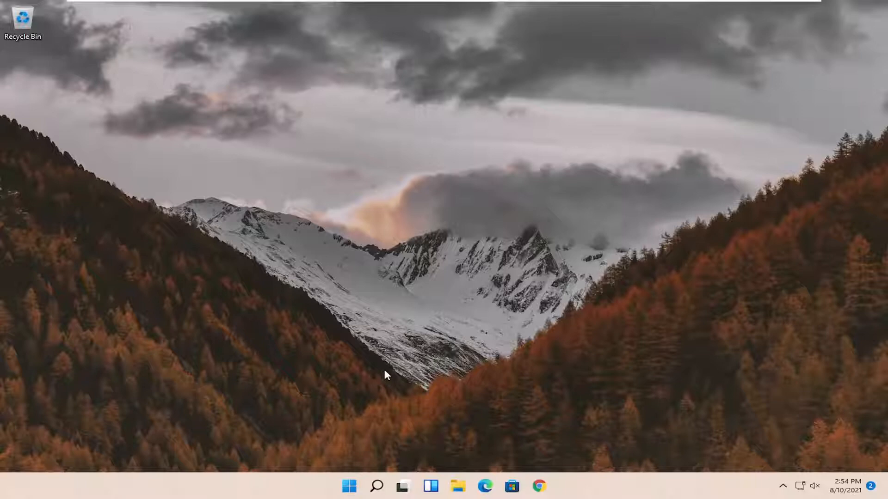
Step: Search 'regedit' and run Registry Editor as administrator, approving the UAC prompt
click(376, 486)
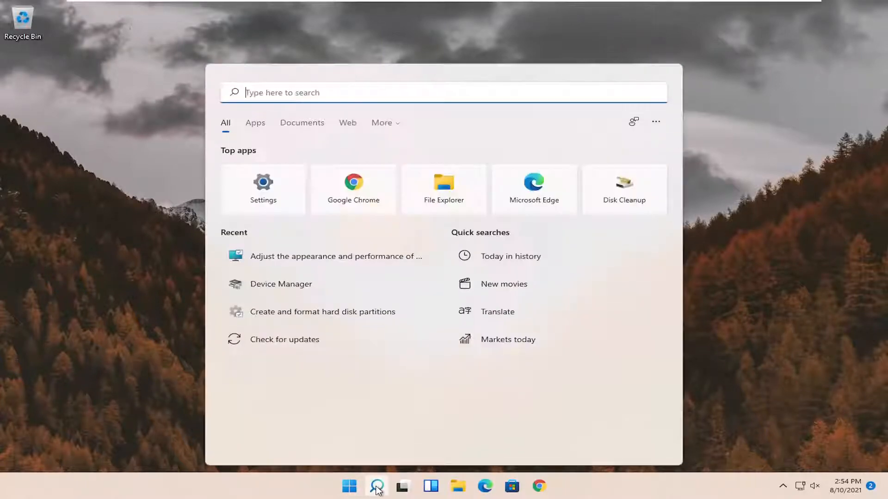
text(regedit)
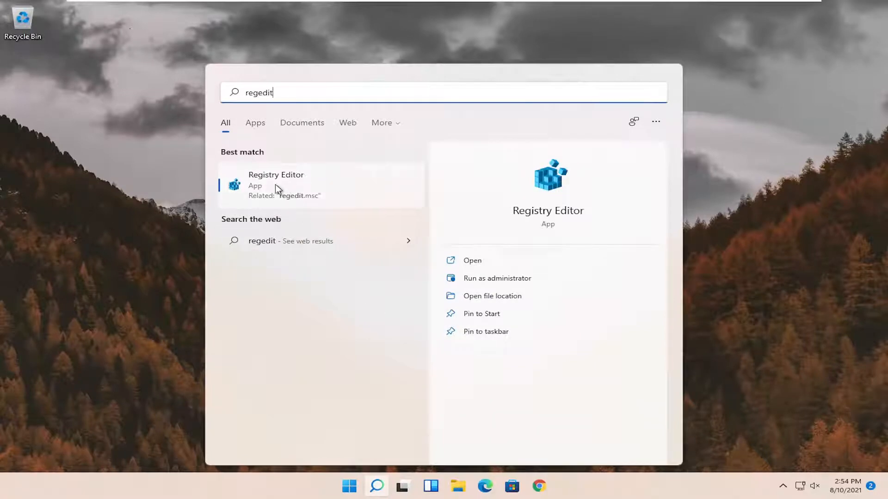
right_click(276, 185)
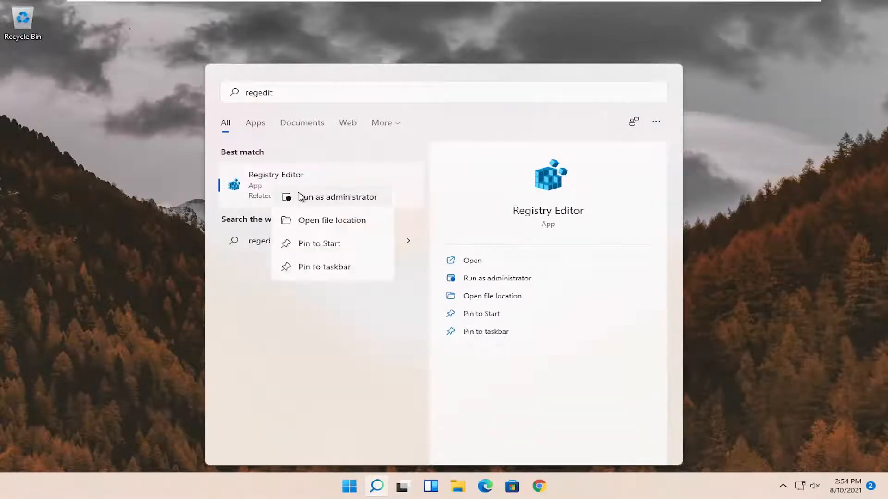
click(336, 197)
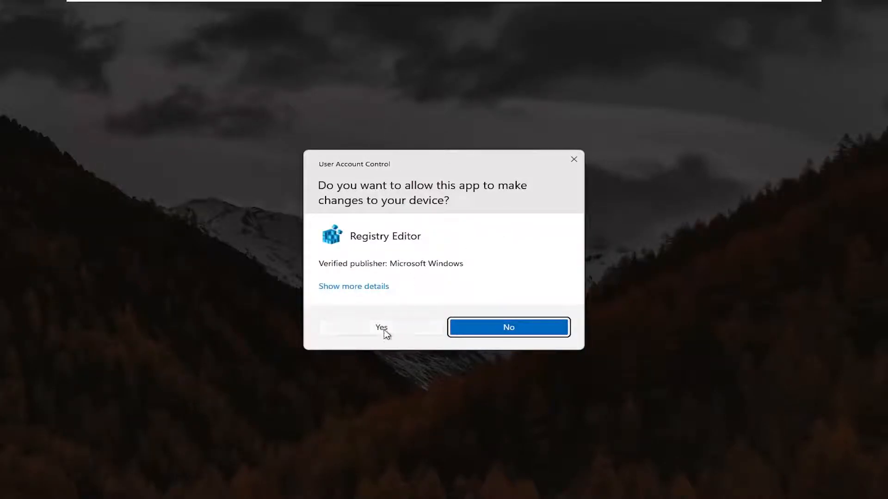
click(381, 328)
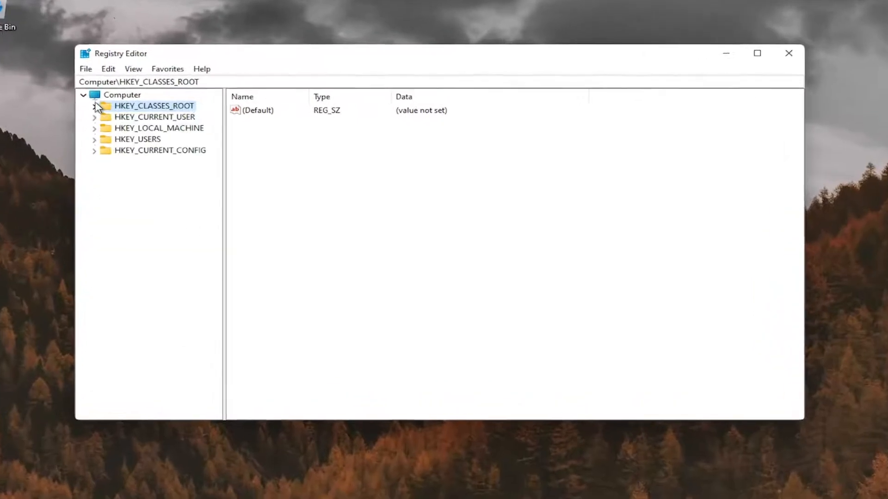
click(117, 94)
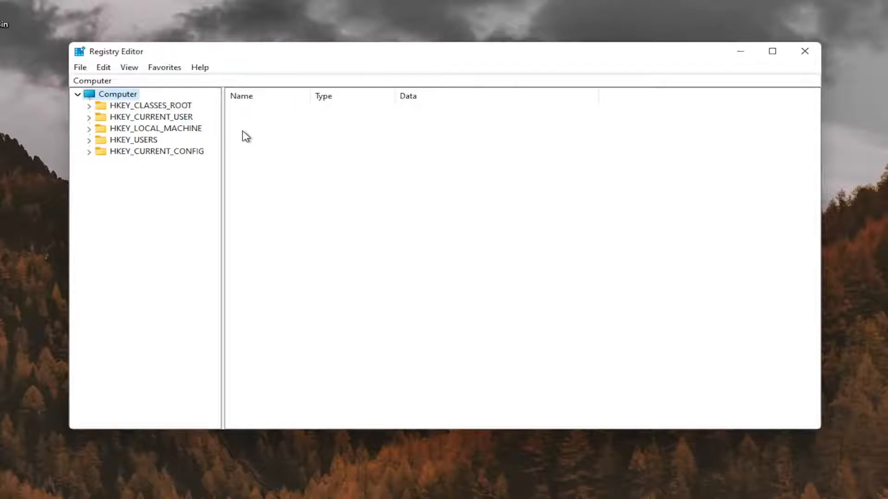
click(80, 67)
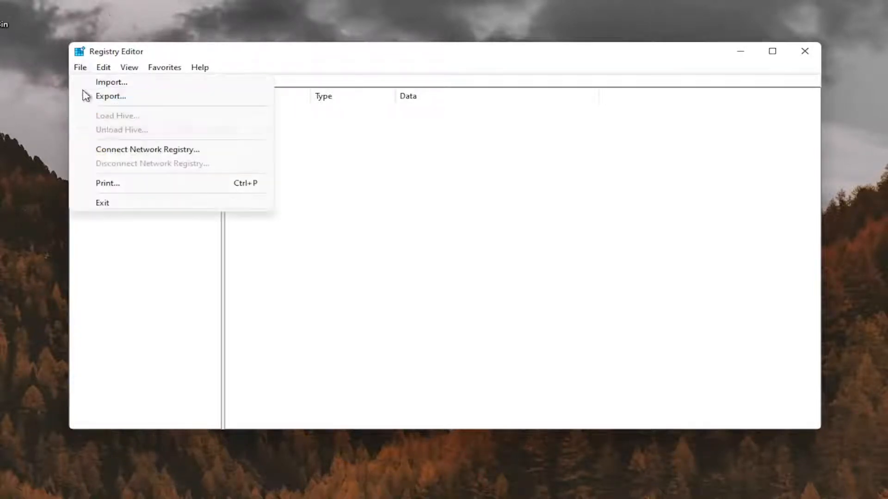
click(110, 95)
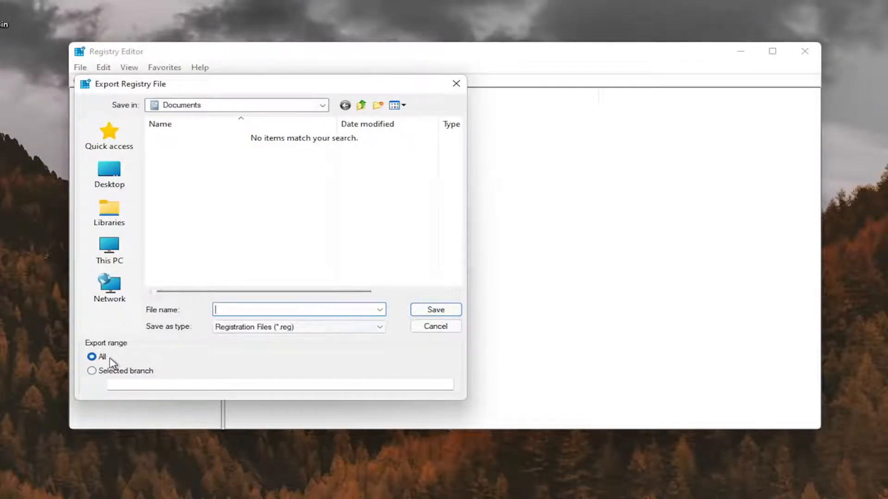
click(109, 174)
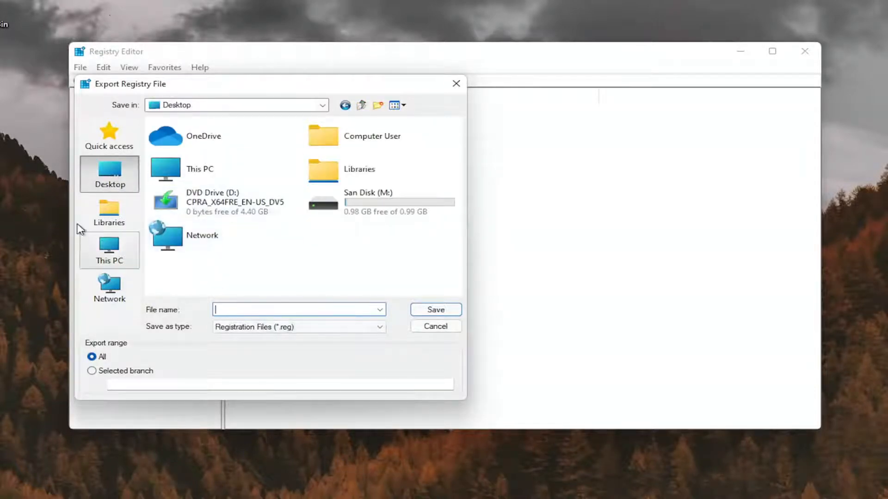
click(434, 326)
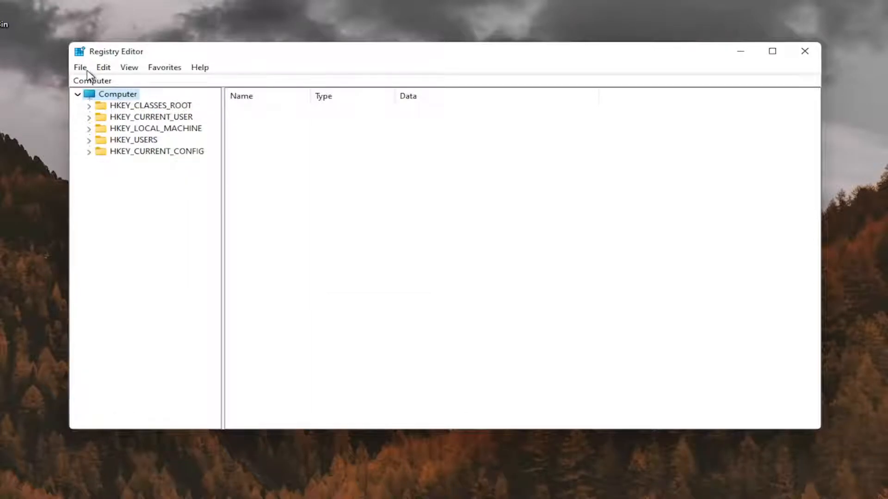
click(80, 67)
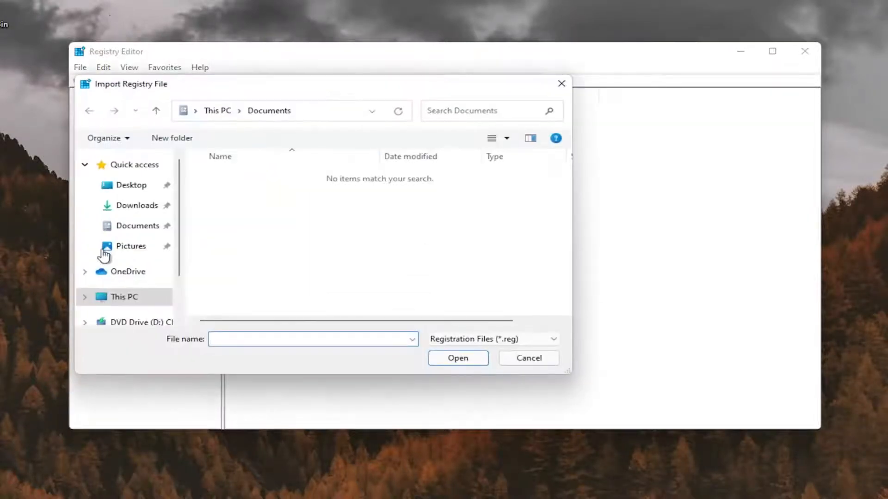
click(131, 185)
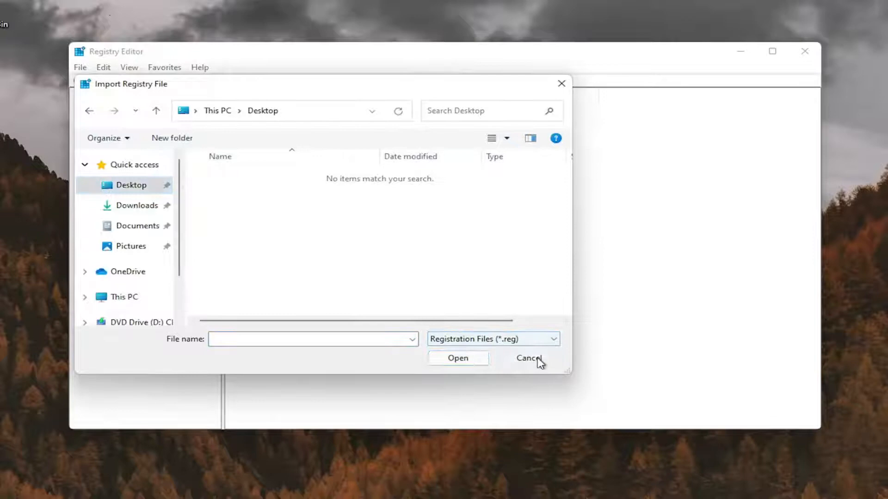
click(527, 357)
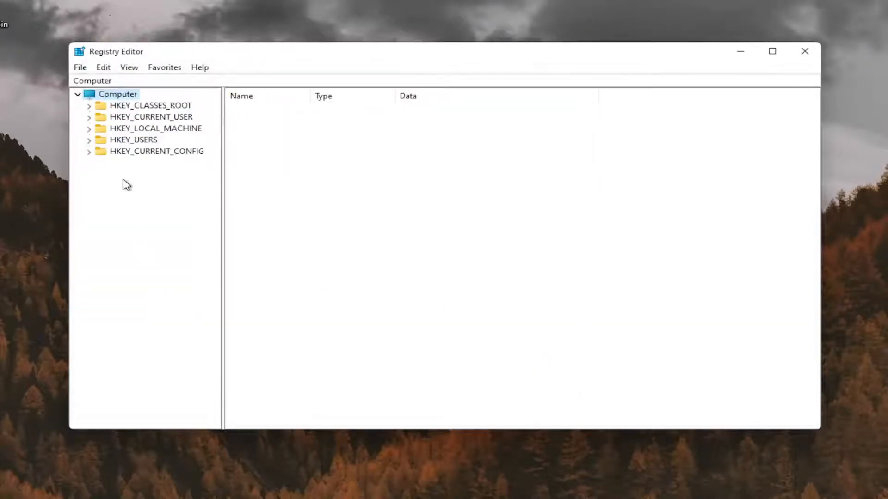
mouse_move(139, 139)
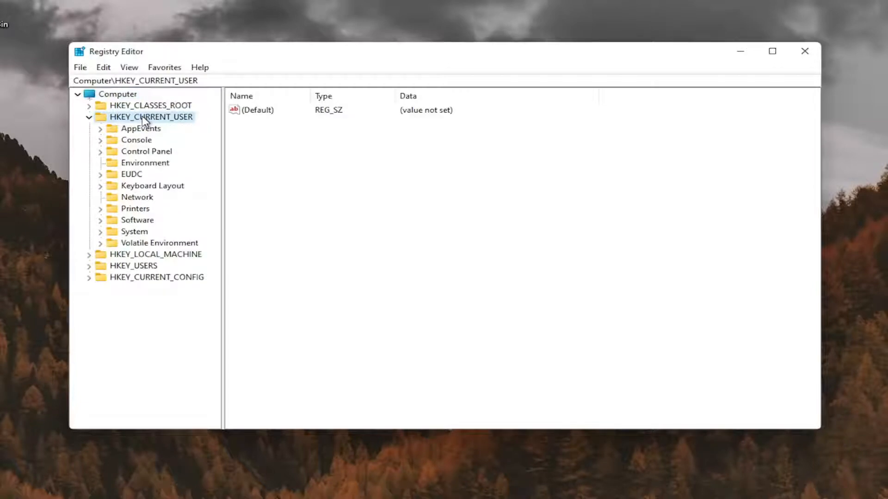
mouse_move(140, 162)
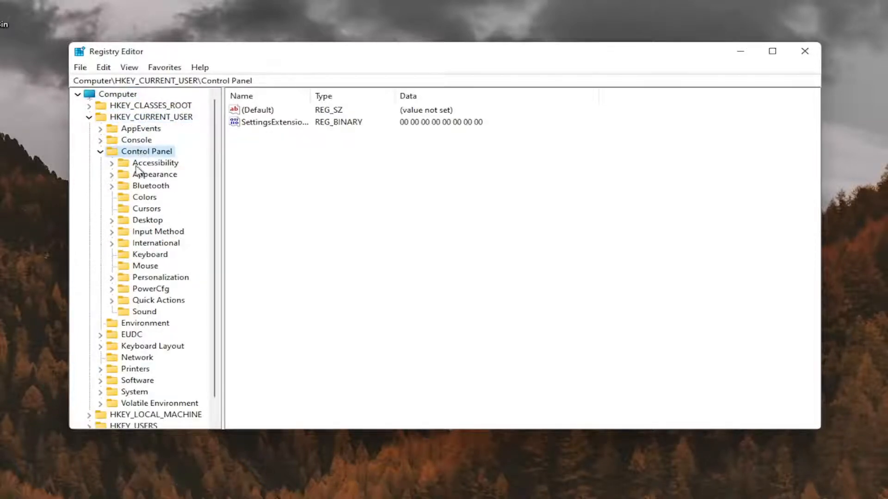
Step: Open HKEY_CURRENT_USER\Control Panel\Desktop and change Win8DpiScaling from 0 to 1
click(146, 220)
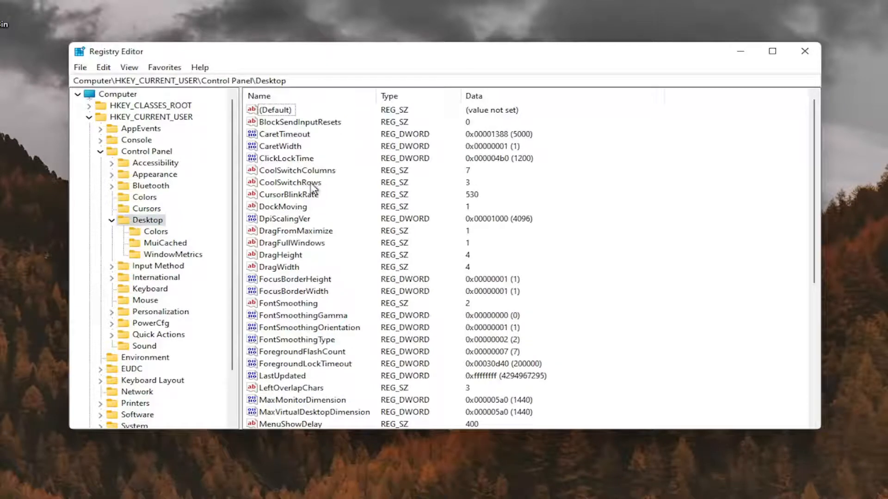
scroll(down, 3)
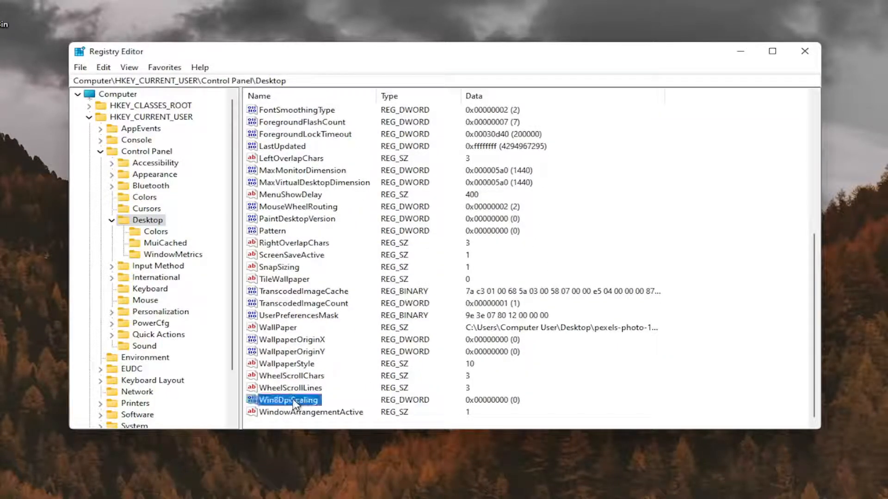
double_click(288, 399)
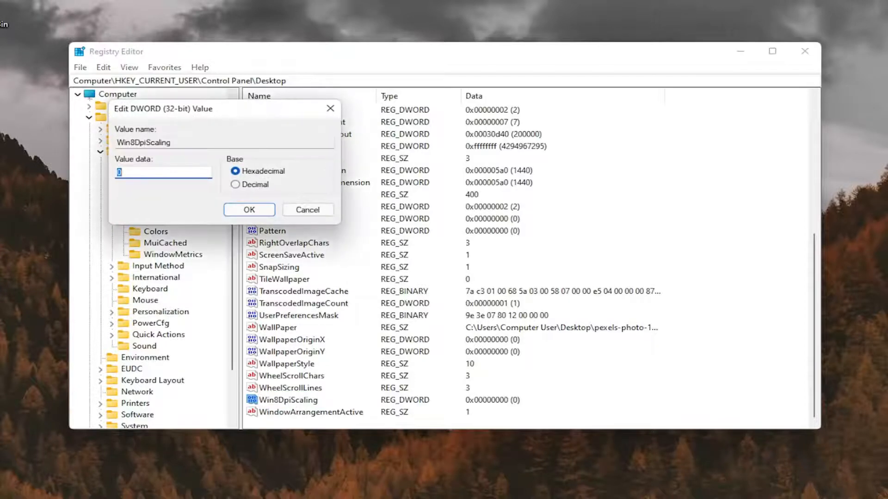
text(1)
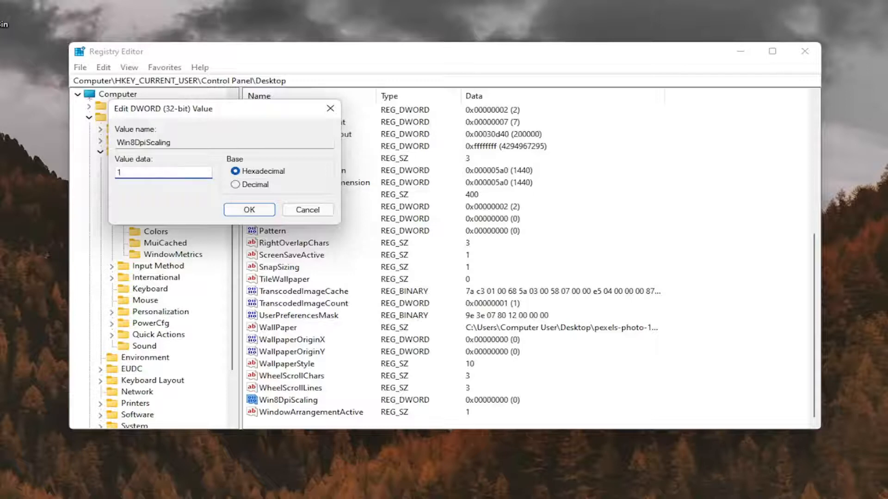
click(248, 210)
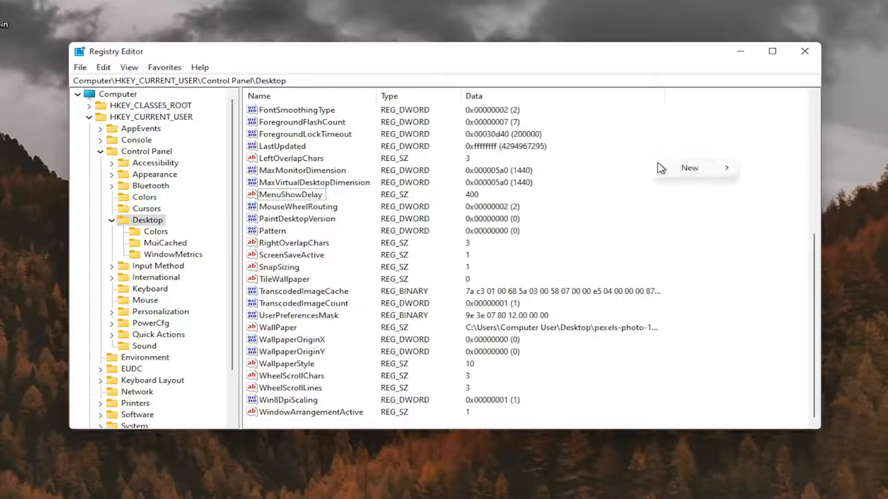
Step: Create a new DWORD (32-bit) value named 'LogPixels' in the Desktop key
click(689, 168)
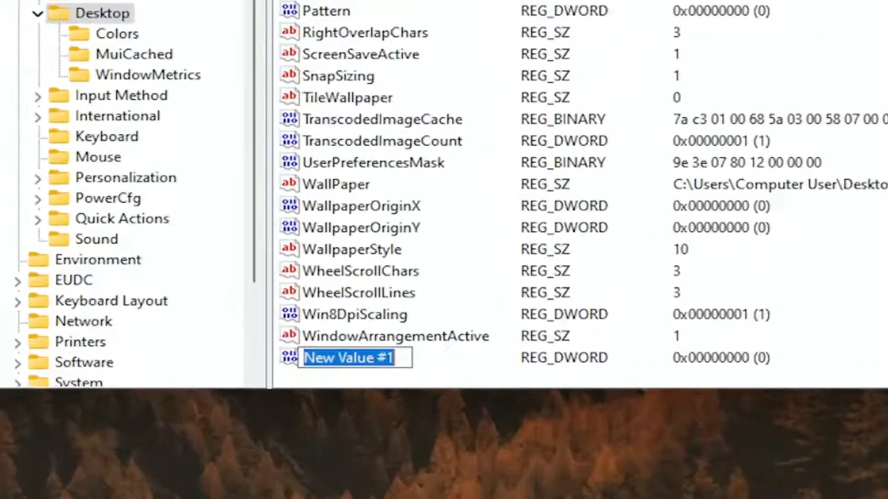
text(Log)
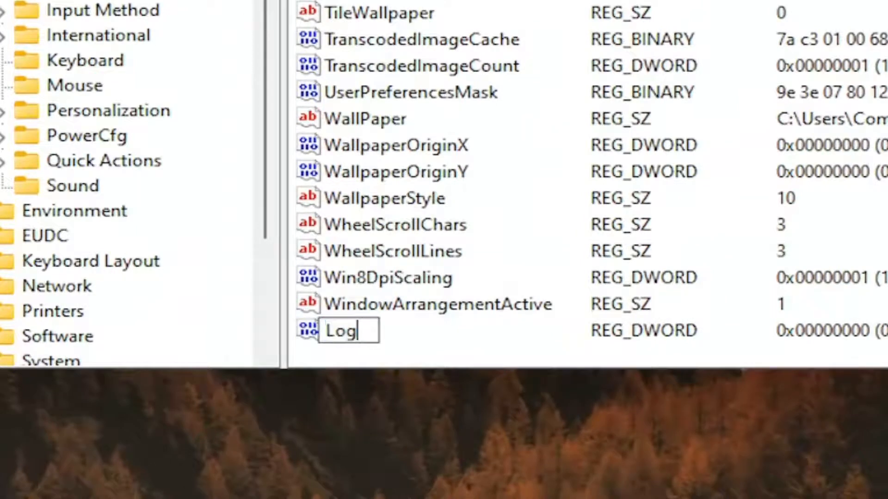
text(P)
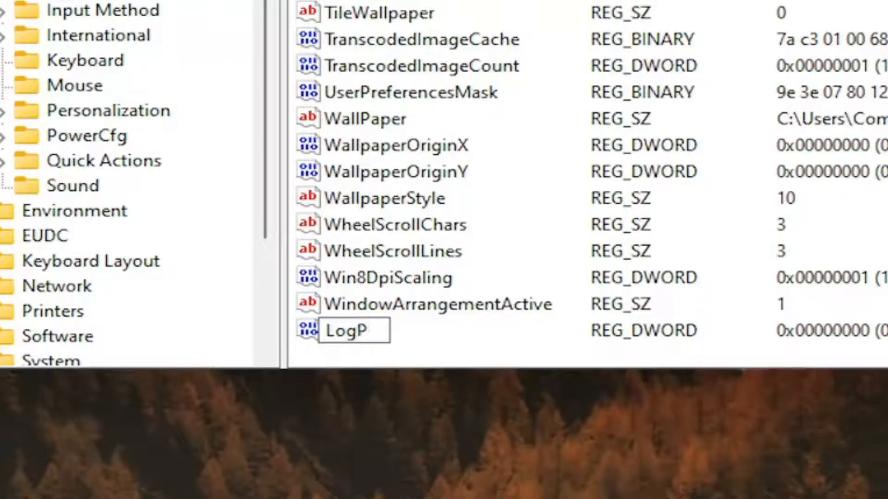
text(ixels)
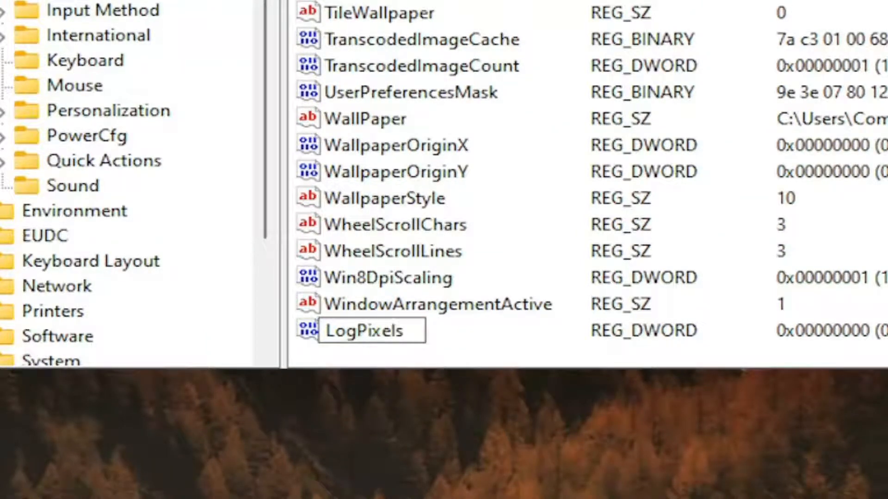
click(371, 330)
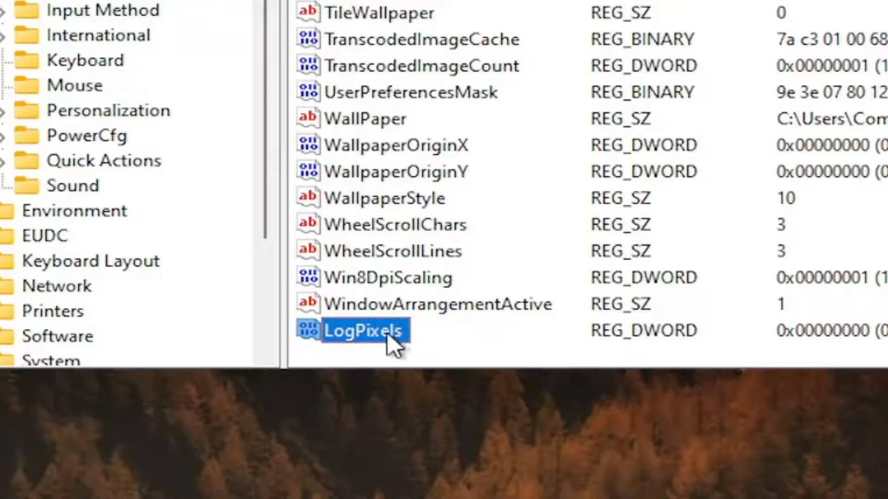
Step: Set the LogPixels value data to 78
double_click(363, 331)
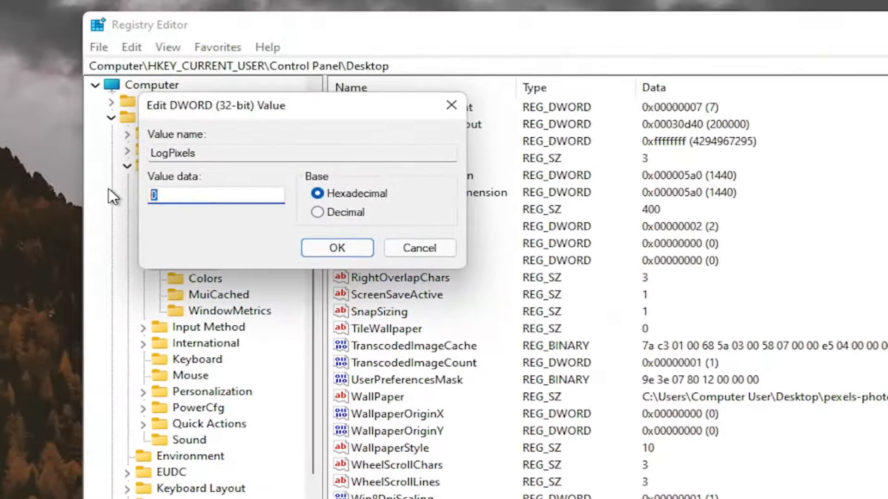
text(78)
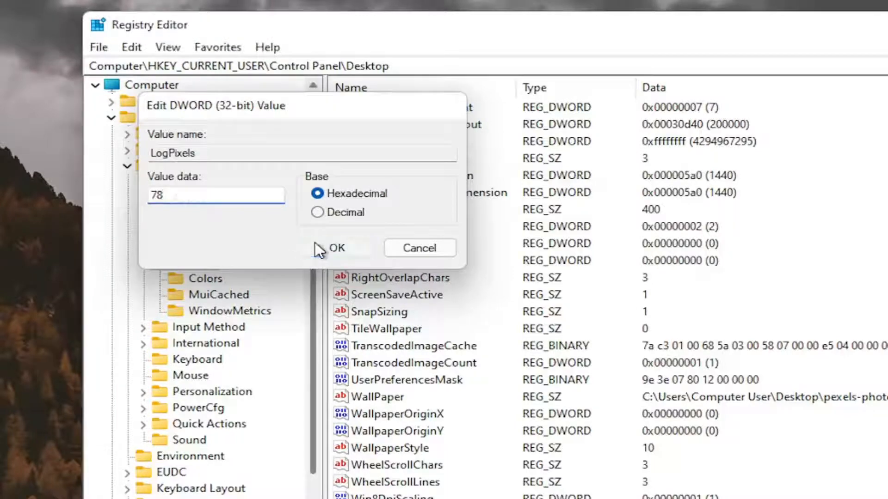
click(336, 248)
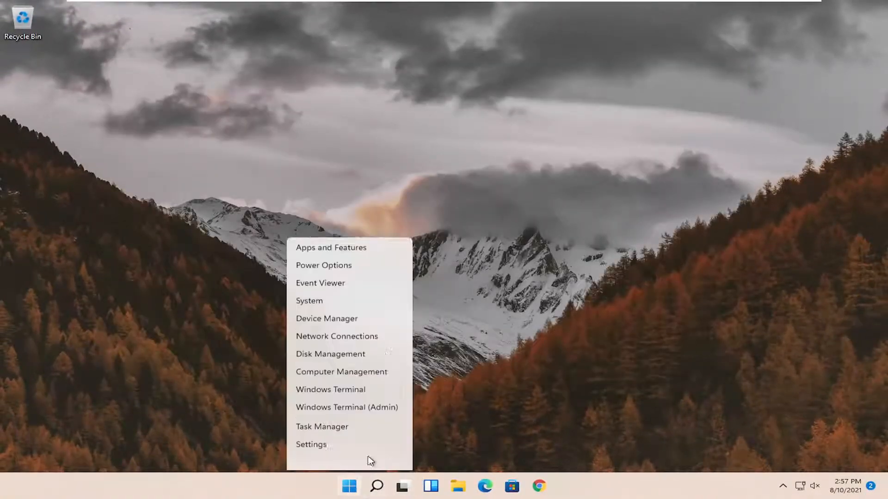
mouse_move(340, 442)
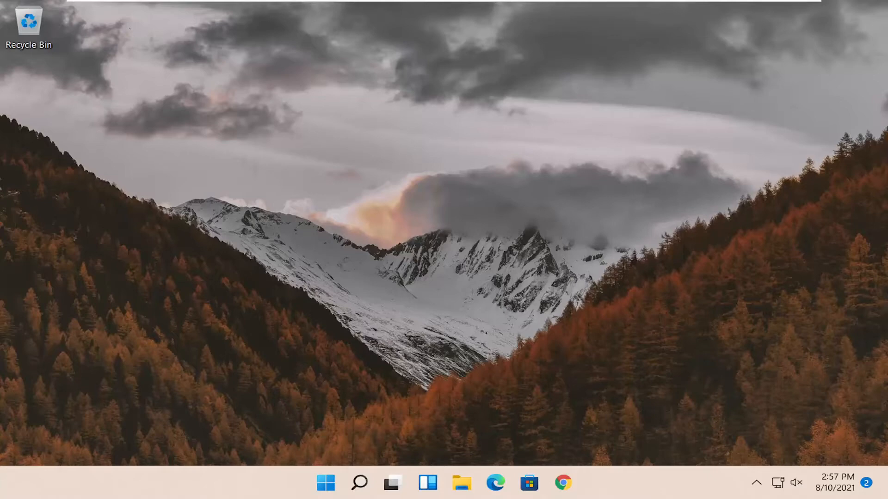
mouse_move(557, 395)
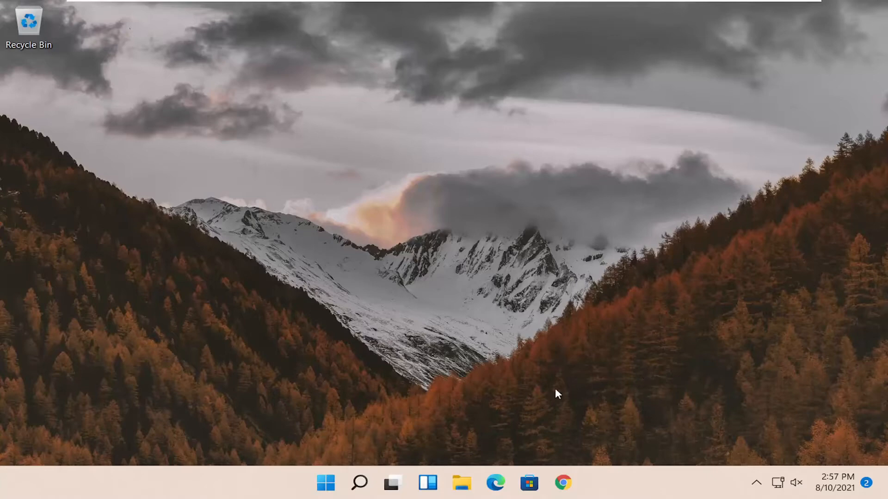